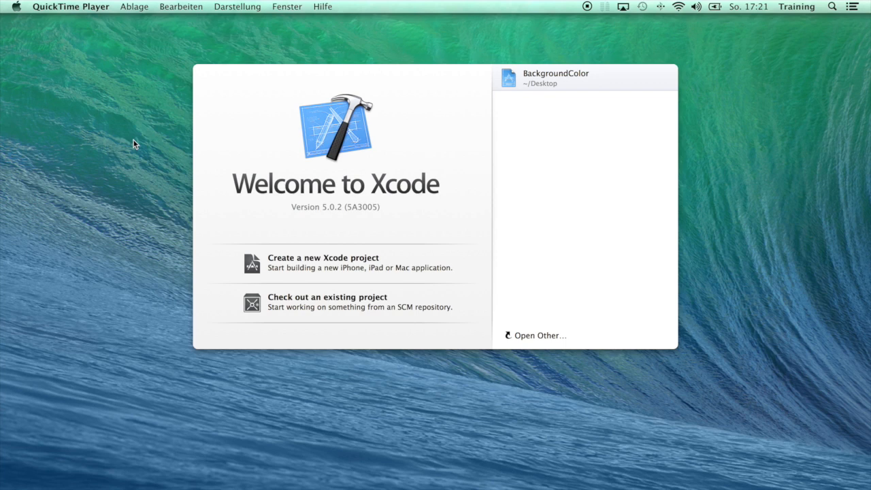
pyautogui.moveTo(155, 162)
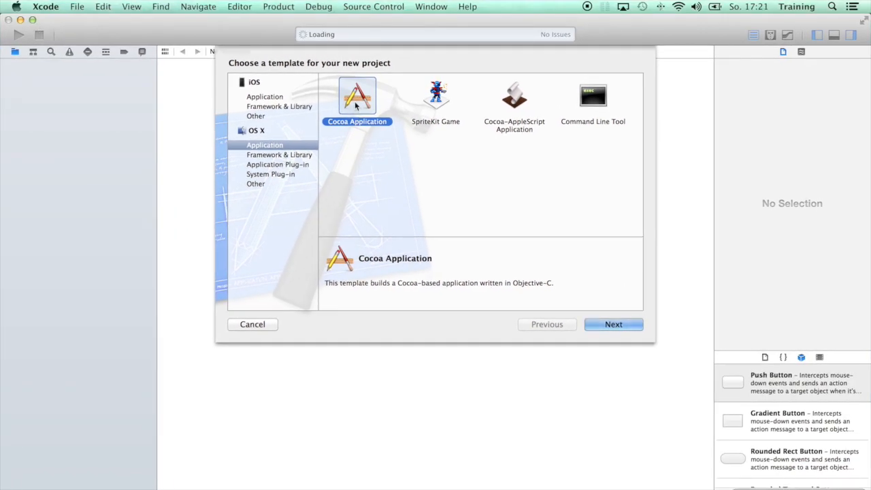
# Create a Cocoa Application project with Product Name 'ViewBackground' and save it.
pyautogui.click(613, 324)
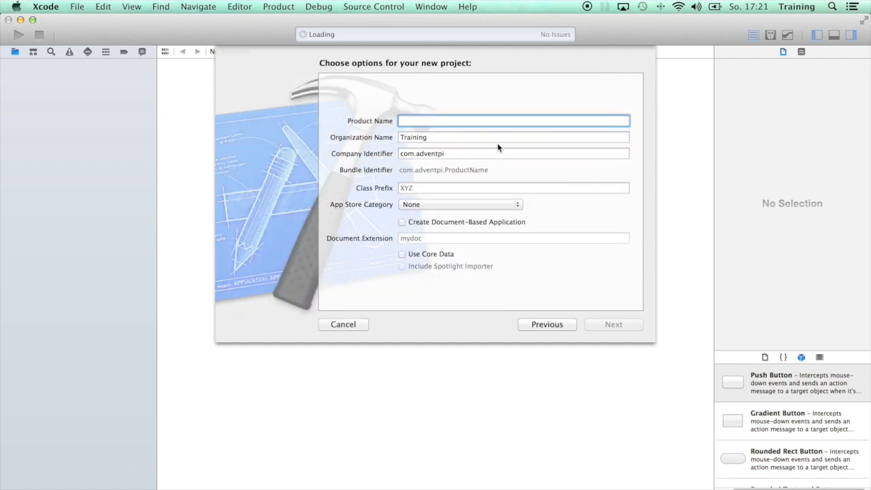
pyautogui.write('ViewBackground')
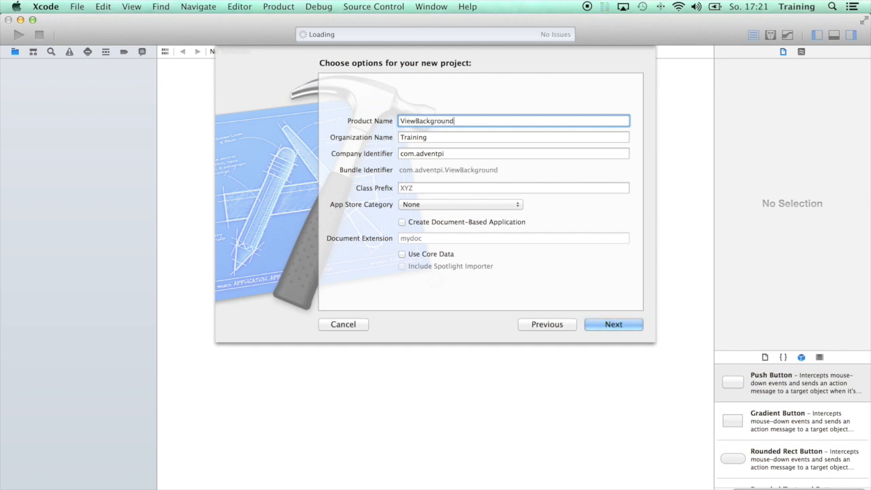
pyautogui.click(614, 324)
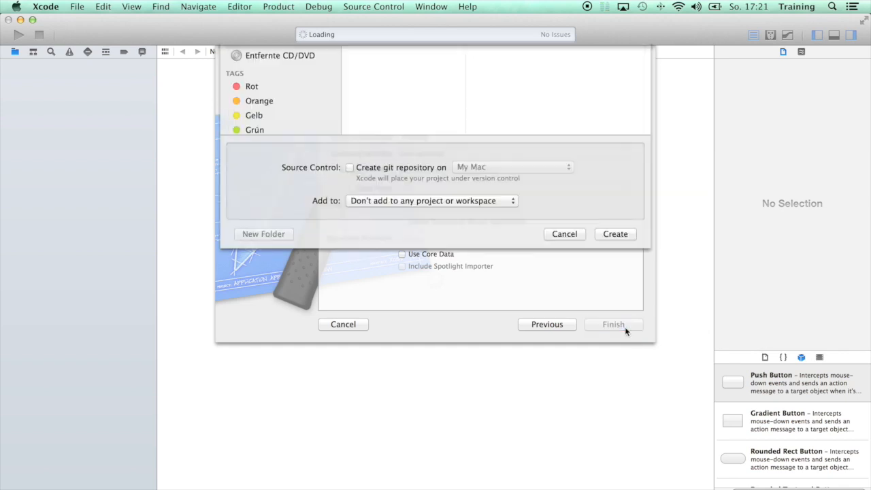
pyautogui.click(615, 234)
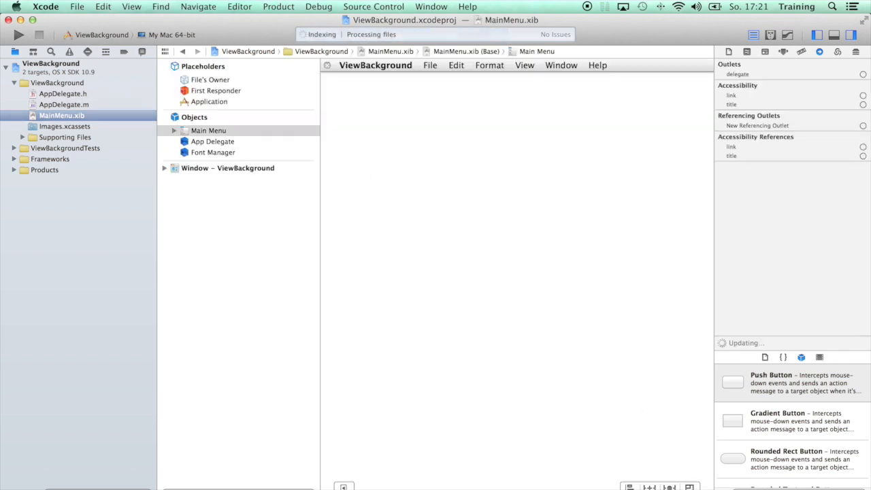
# Add a View Controller object to MainMenu.xib and link its view outlet to the window's View.
pyautogui.scroll(-3)
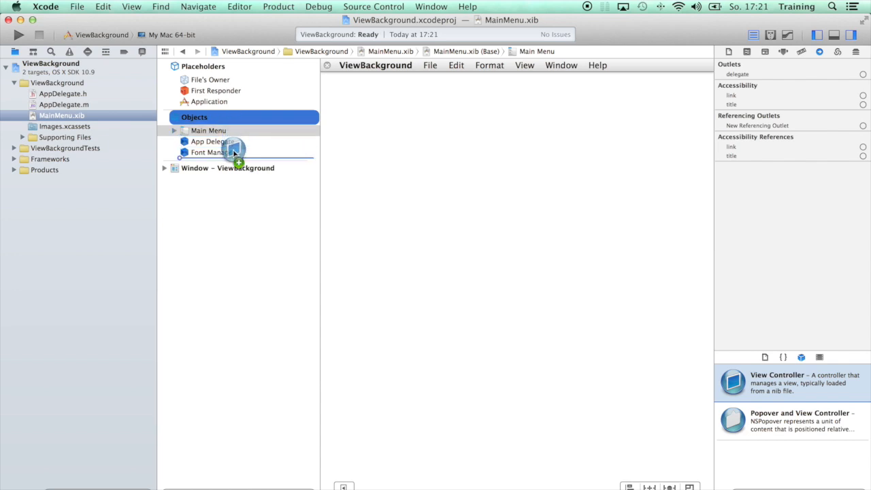
pyautogui.moveTo(733, 382); pyautogui.dragTo(227, 164)
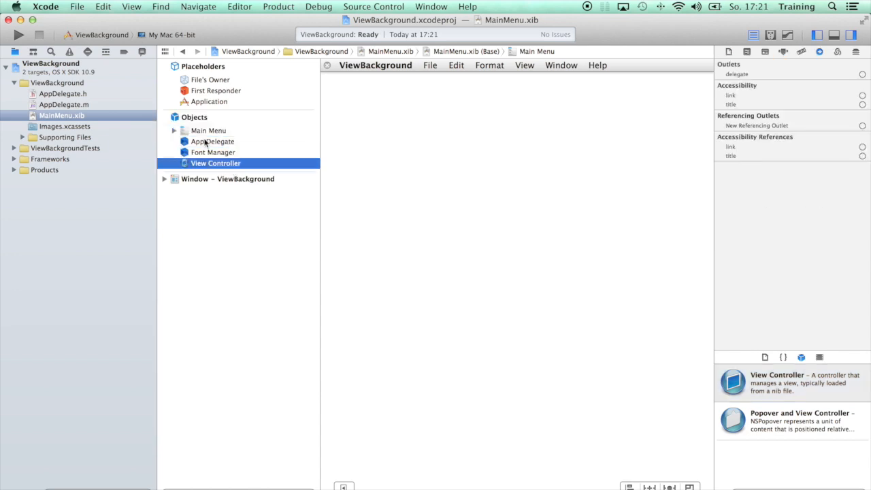
pyautogui.click(164, 178)
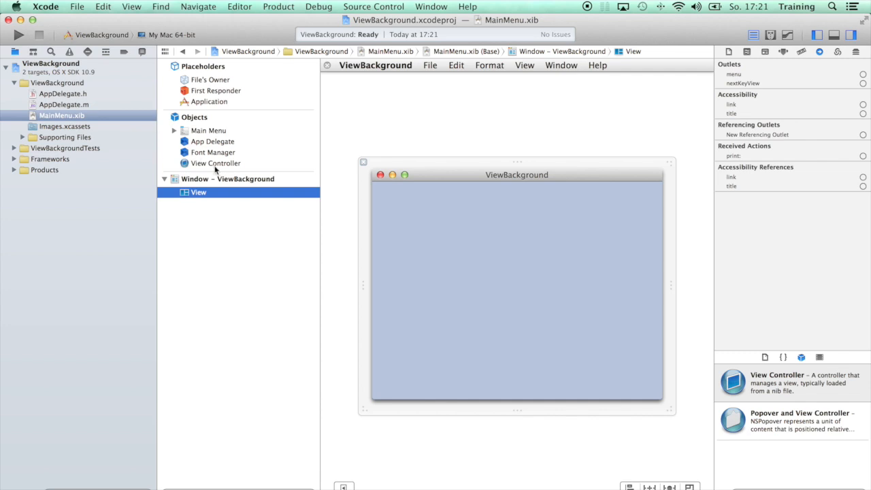
pyautogui.moveTo(224, 170)
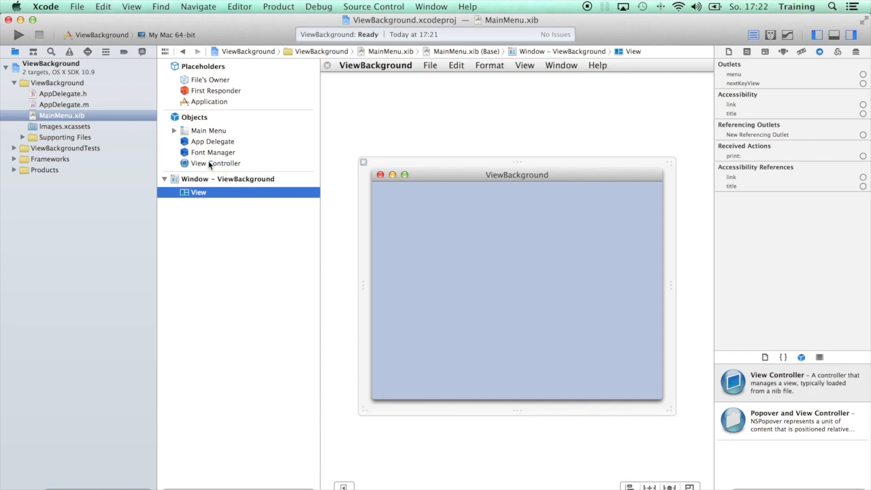
pyautogui.moveTo(215, 163); pyautogui.dragTo(473, 251)
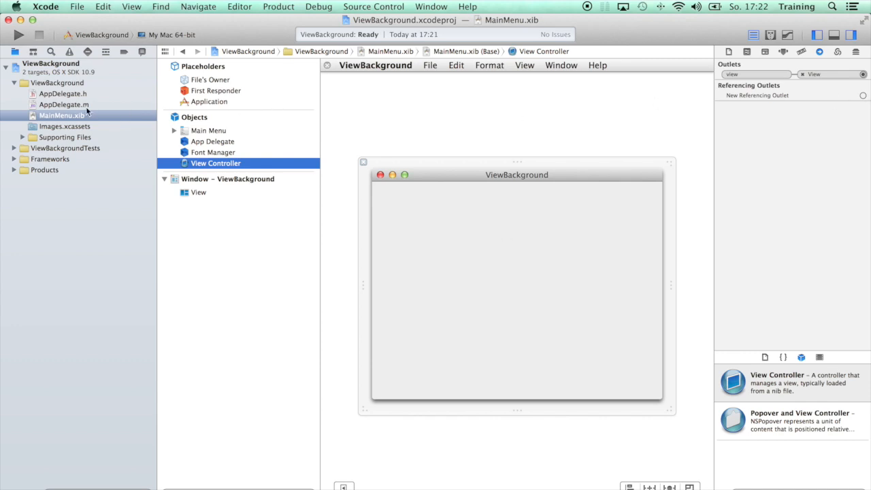
pyautogui.moveTo(68, 125)
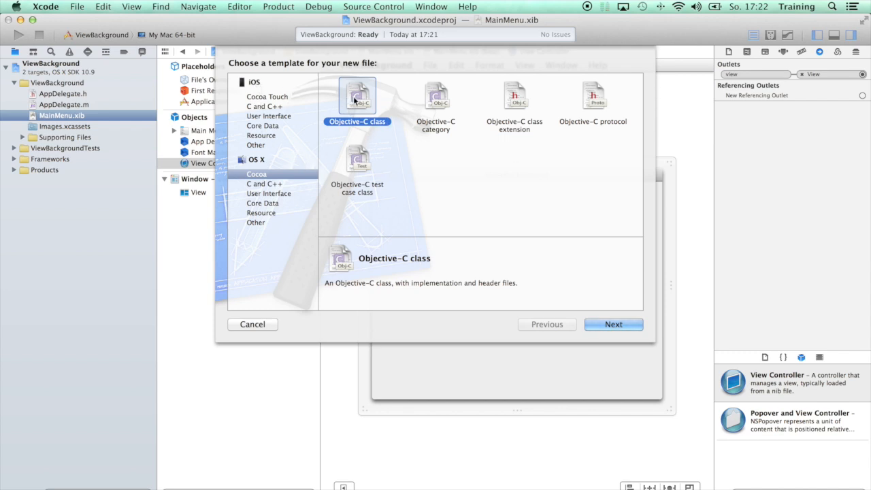
# Create the Objective-C class files for MainViewController, subclassing NSViewController.
pyautogui.click(612, 324)
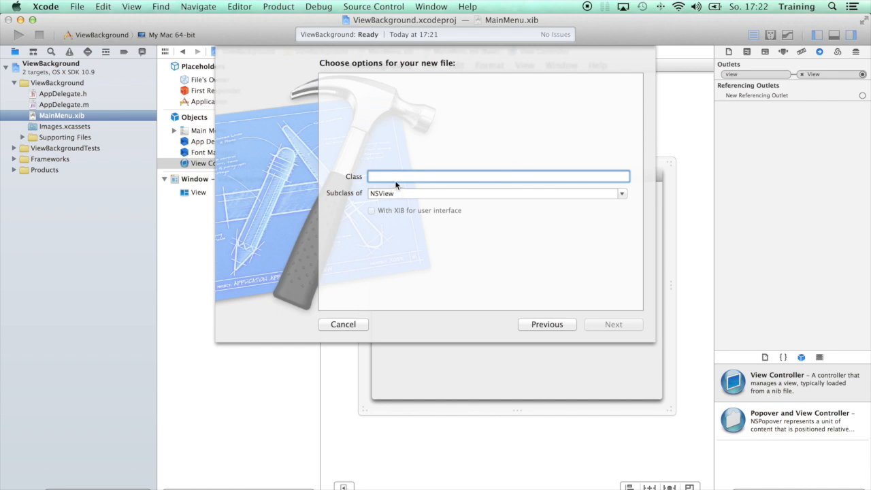
pyautogui.write('MainView')
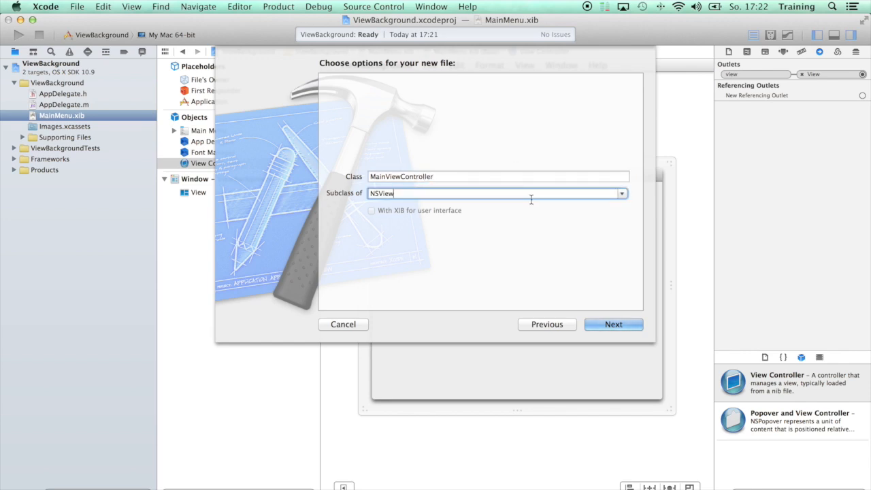
pyautogui.write('Controller')
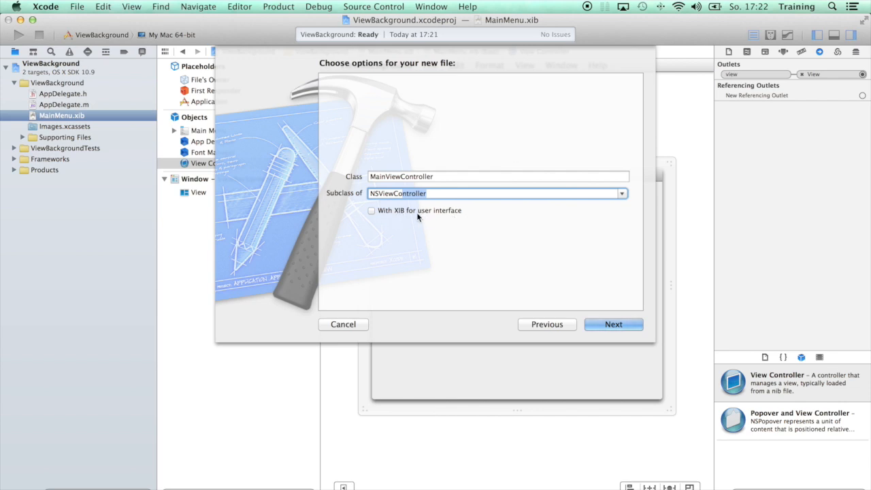
pyautogui.click(613, 324)
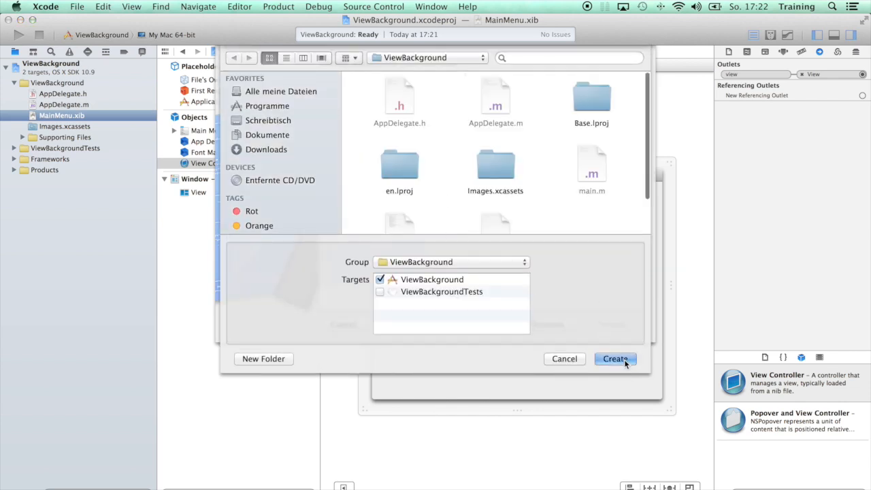
pyautogui.click(614, 359)
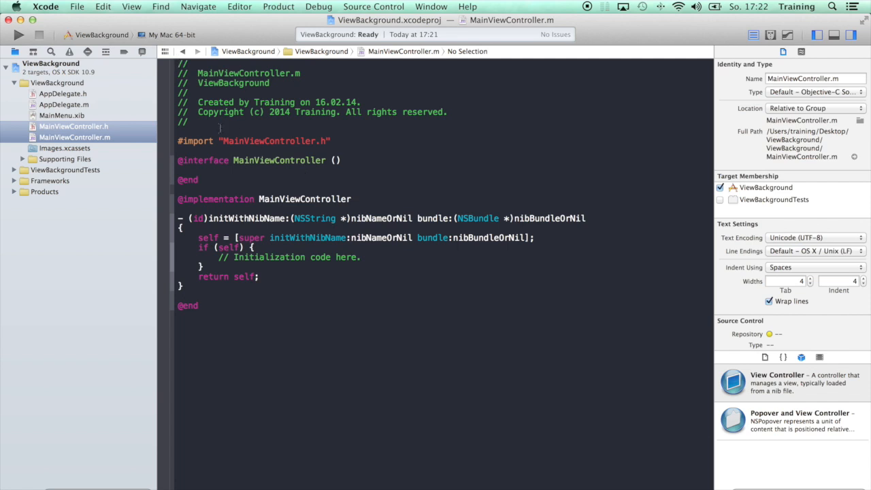
# Set the View Controller object's Custom Class to MainViewController, then open MainViewController.m.
pyautogui.click(61, 115)
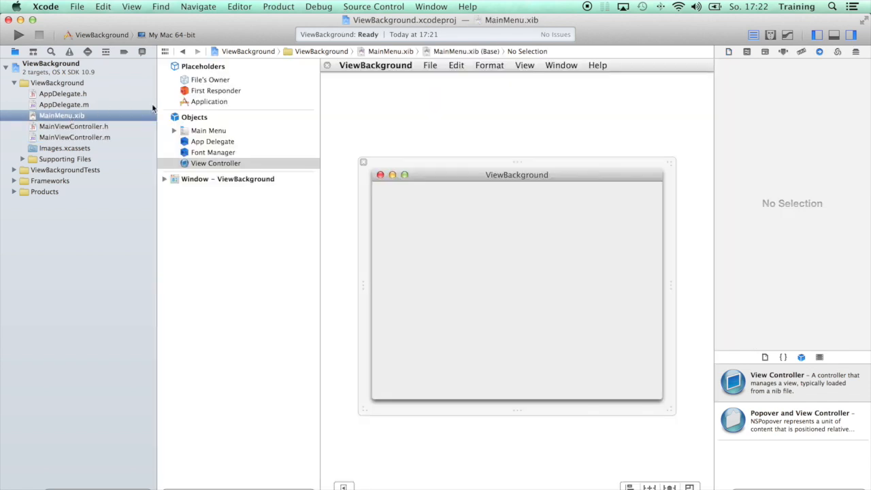
pyautogui.click(216, 163)
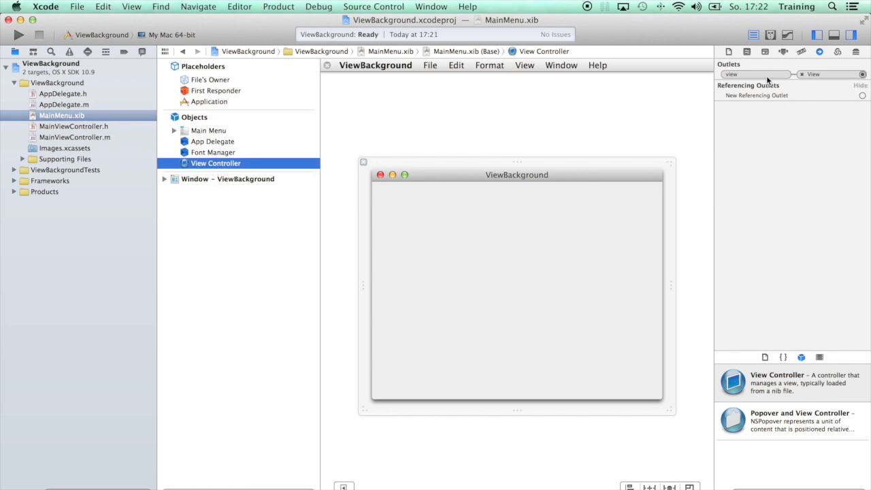
pyautogui.click(784, 52)
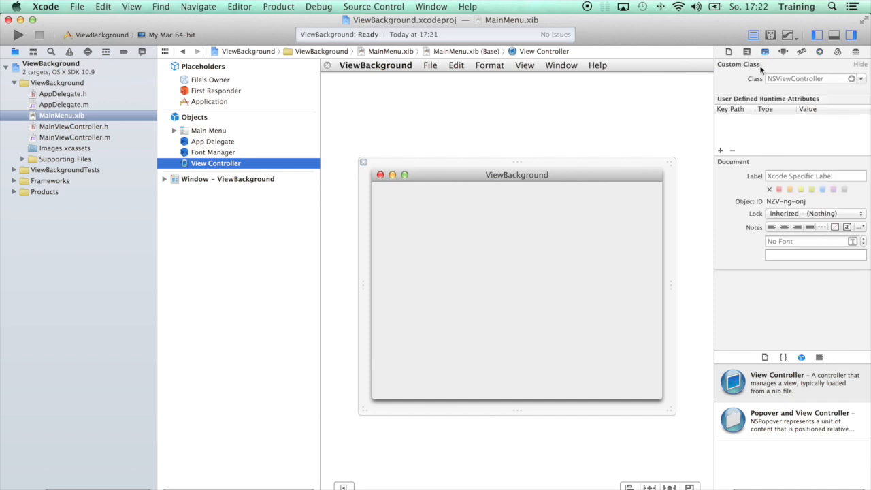
pyautogui.click(810, 78)
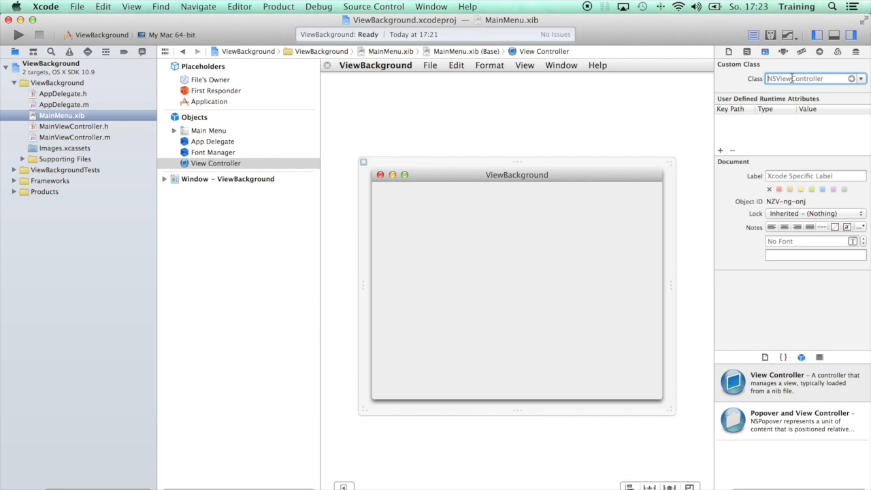
pyautogui.write('MainViewController')
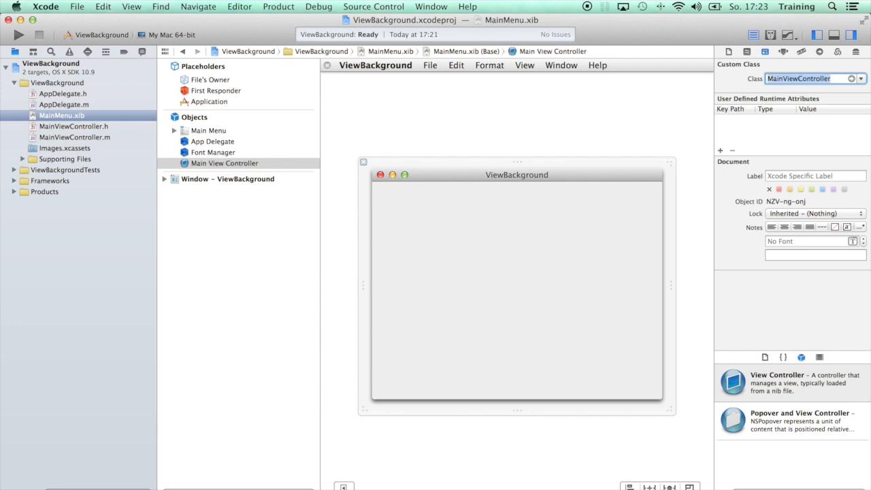
pyautogui.moveTo(294, 113)
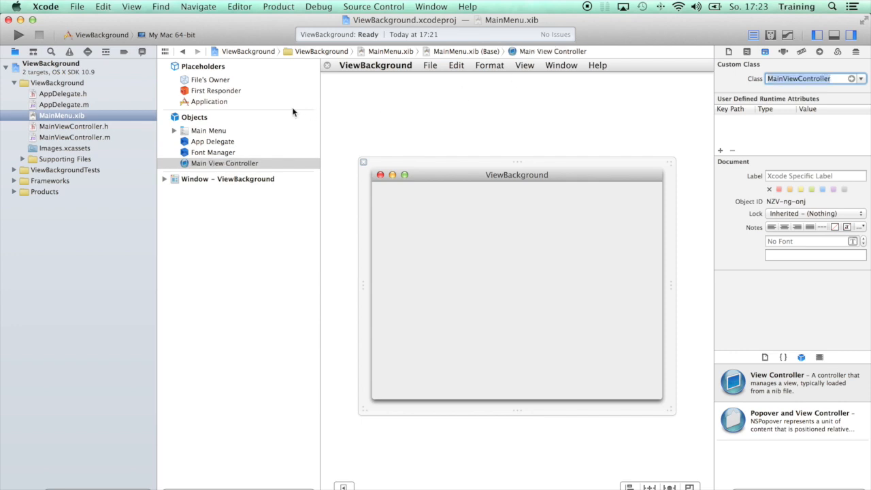
pyautogui.moveTo(238, 125)
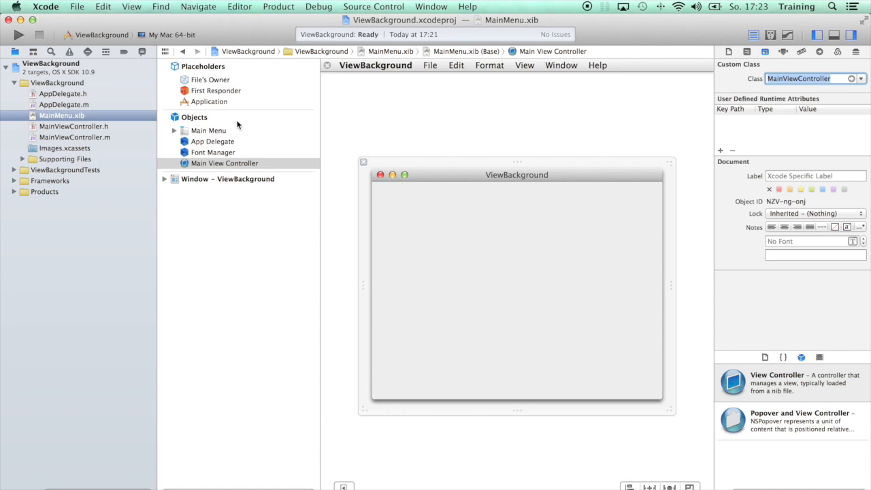
pyautogui.moveTo(109, 137)
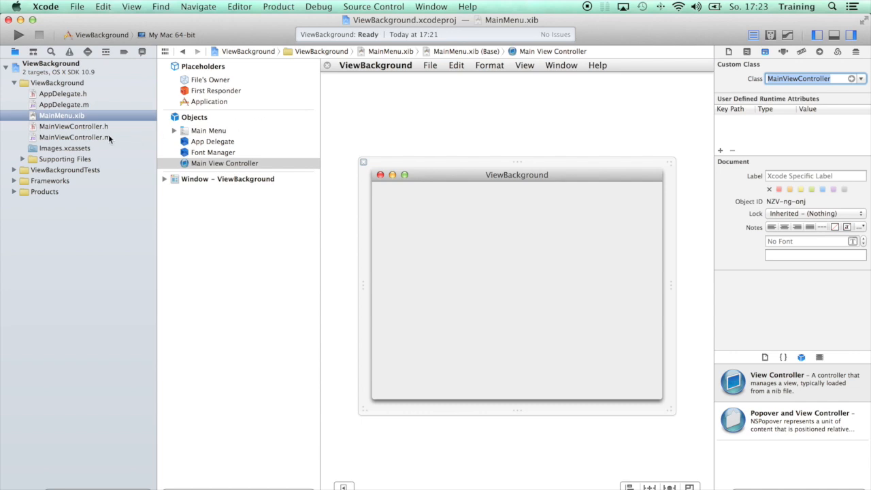
pyautogui.moveTo(109, 138)
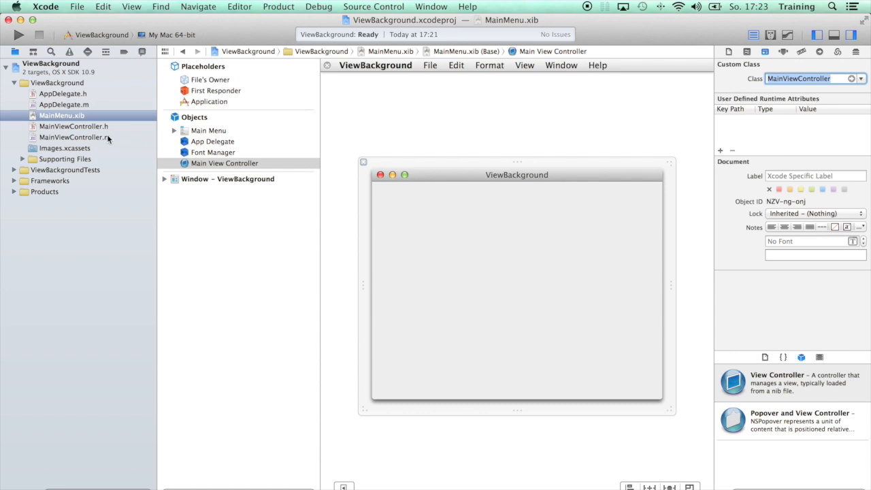
pyautogui.click(74, 137)
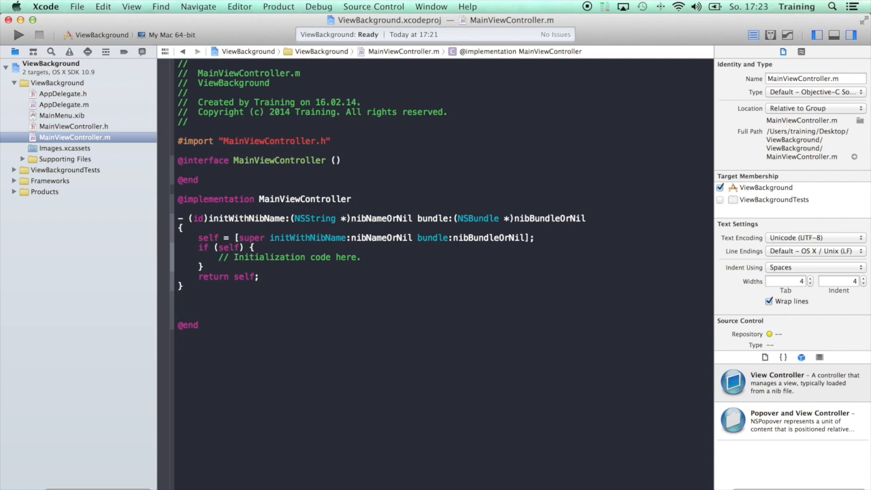
# Write awakeFromNib creating NSView aView with initWithFrame NSMakeRect(0, 0, 100, 100).
pyautogui.click(177, 305)
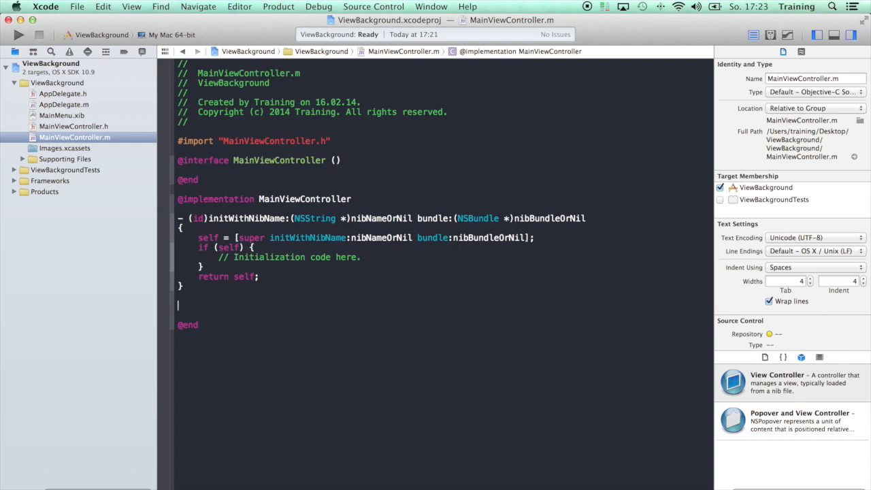
pyautogui.write('-awakeFromNib')
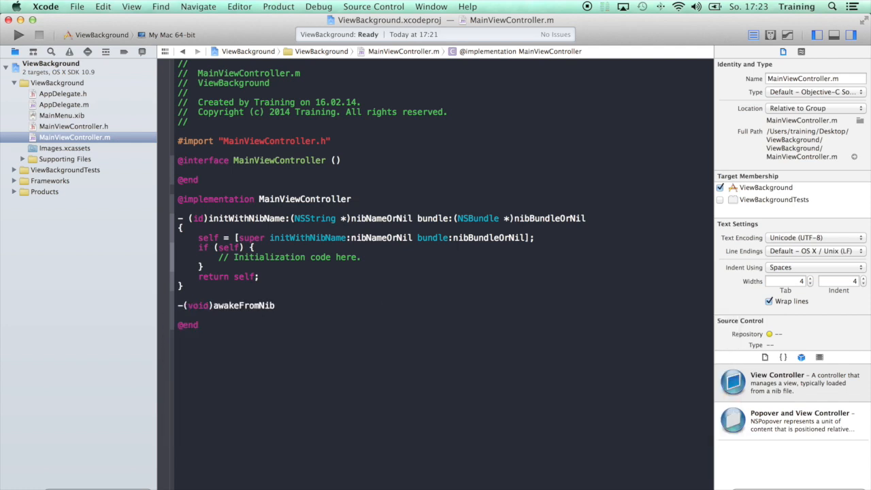
pyautogui.write('{}')
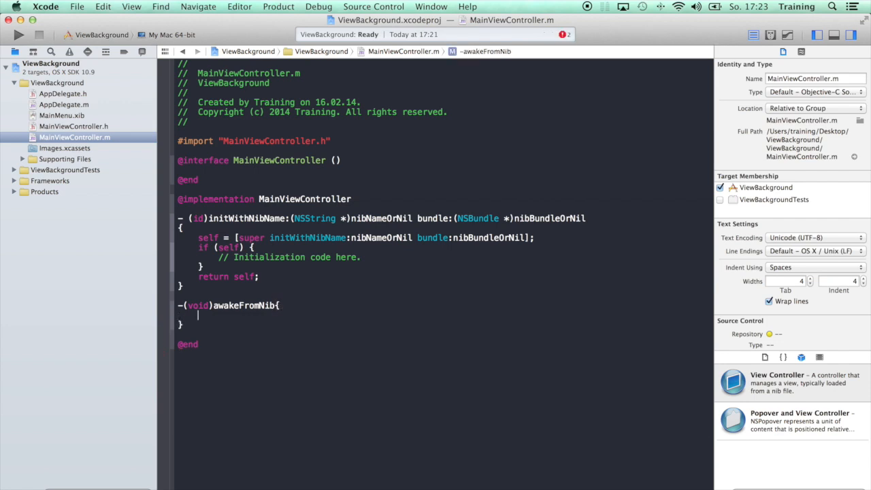
pyautogui.write('NSView* aView = [NSView alloc')
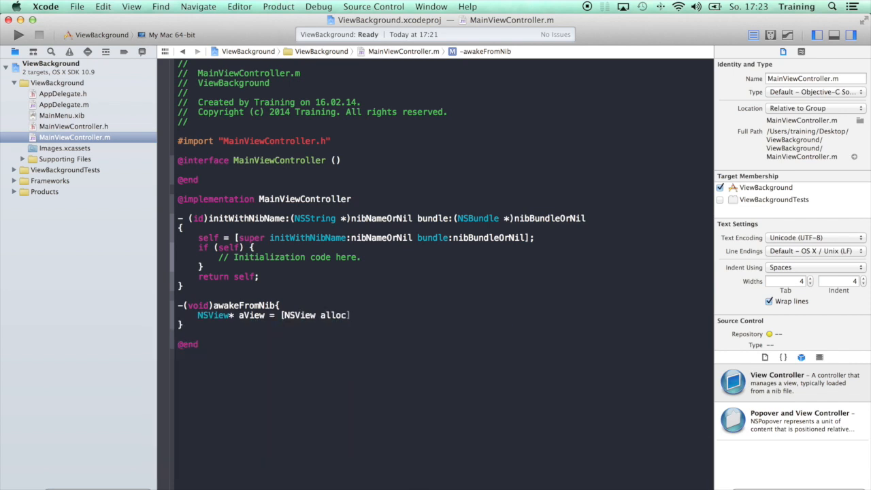
pyautogui.write('initWithFrame:NSMakeRect(CGFloat x, CGFloat y, CGFloat w, CGFloat h')
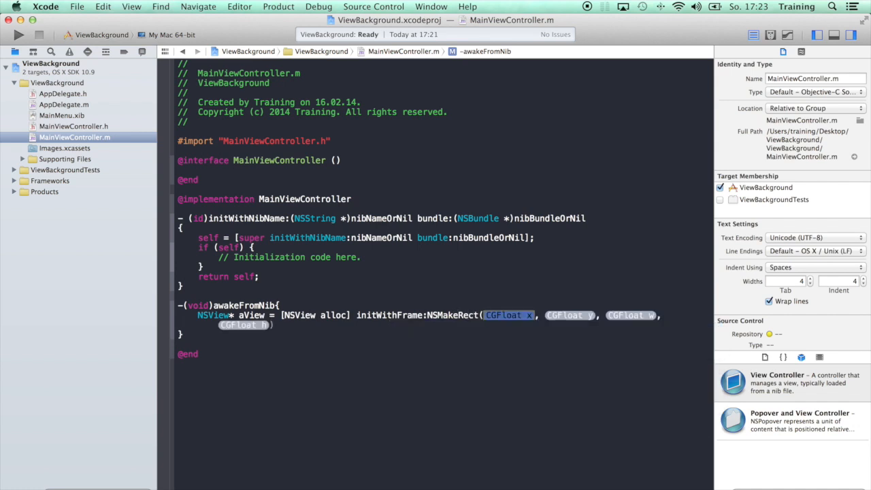
pyautogui.write('0')
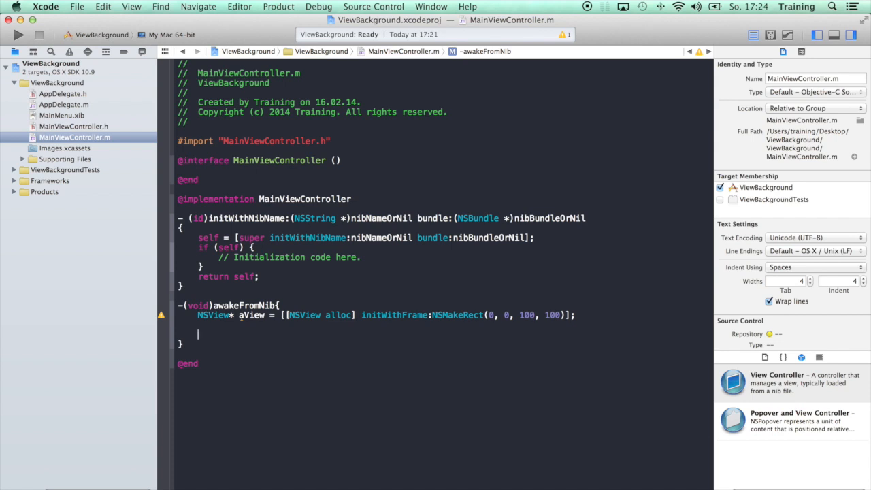
pyautogui.write('aView.ba')
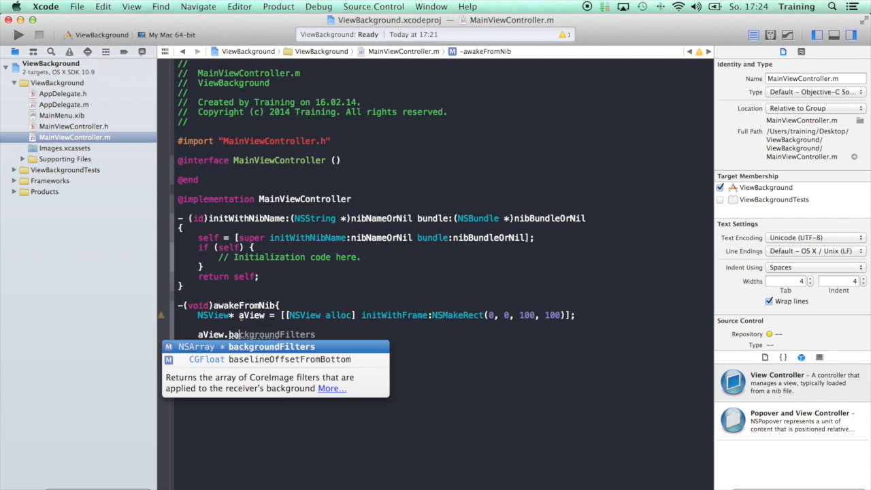
pyautogui.write('layer')
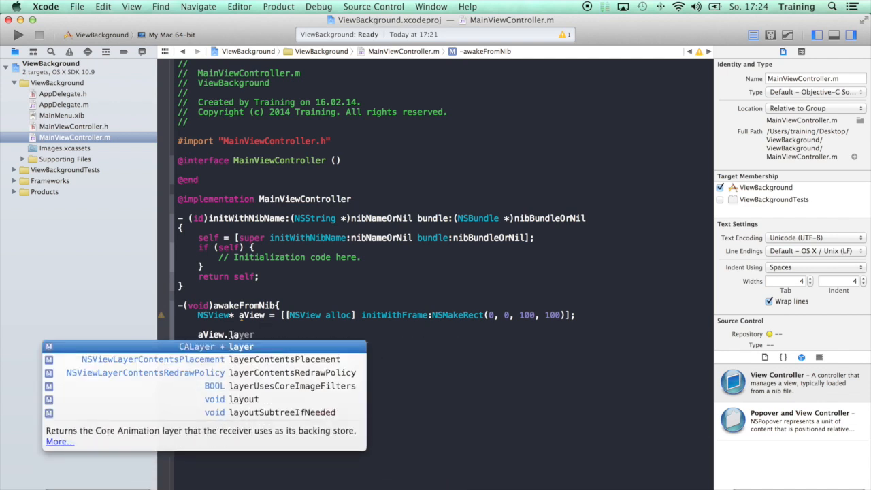
pyautogui.write('layer')
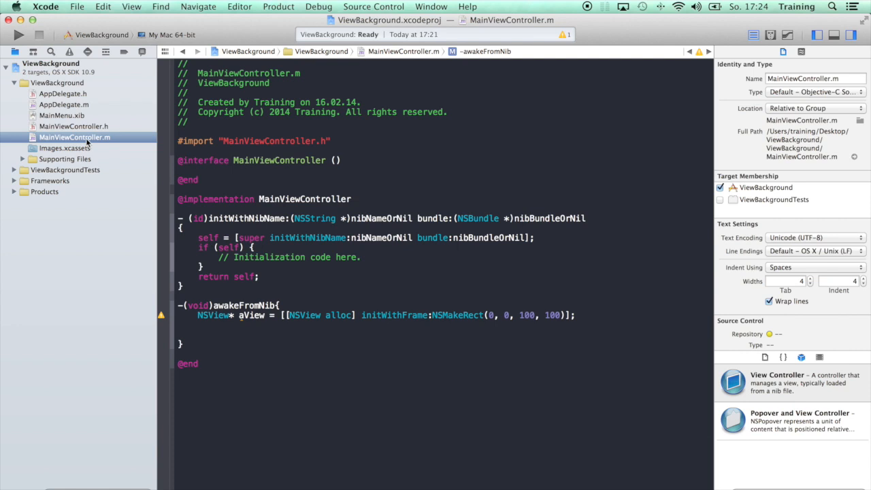
pyautogui.click(77, 6)
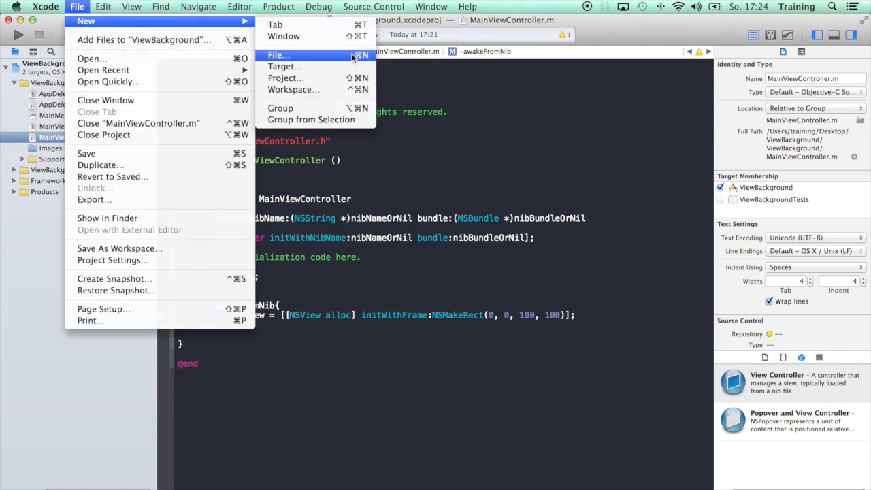
# Create the Objective-C class RedView as an NSView subclass, adding RedView.h and RedView.m.
pyautogui.click(277, 55)
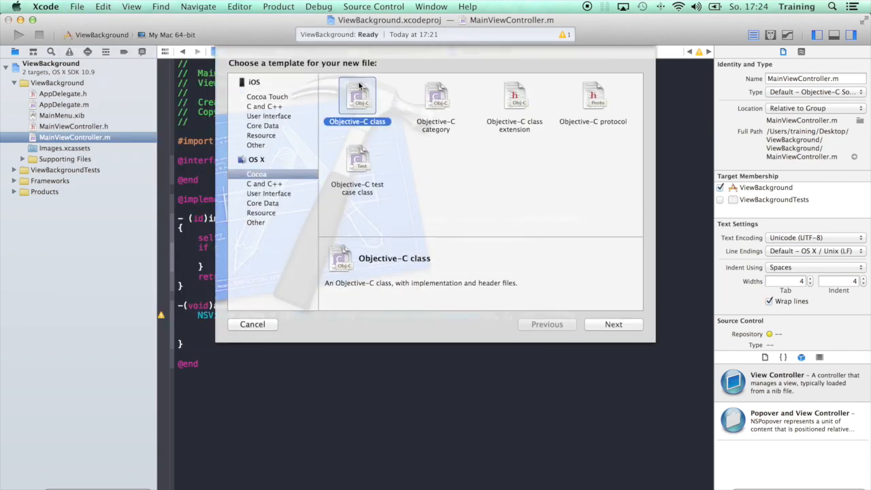
pyautogui.click(614, 324)
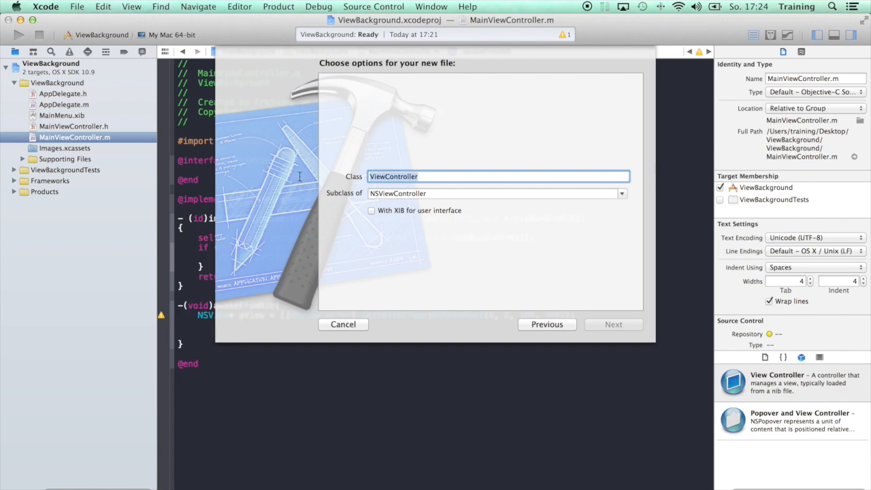
pyautogui.write('Red')
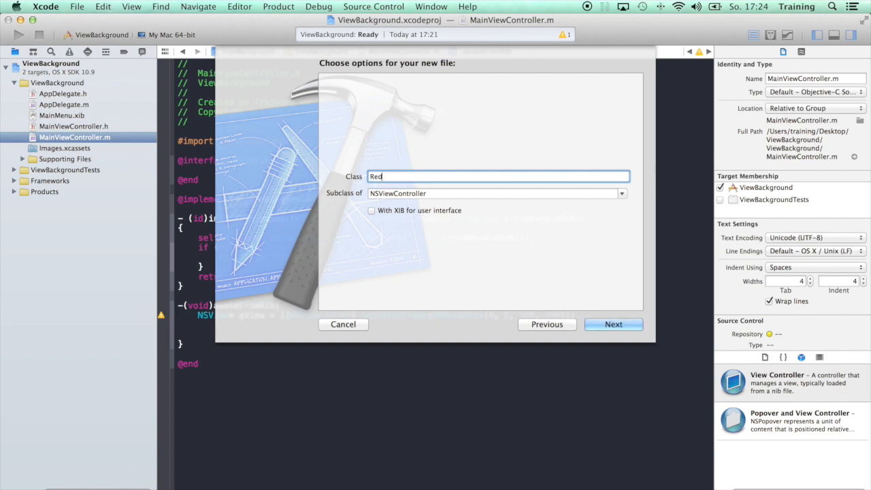
pyautogui.write('View')
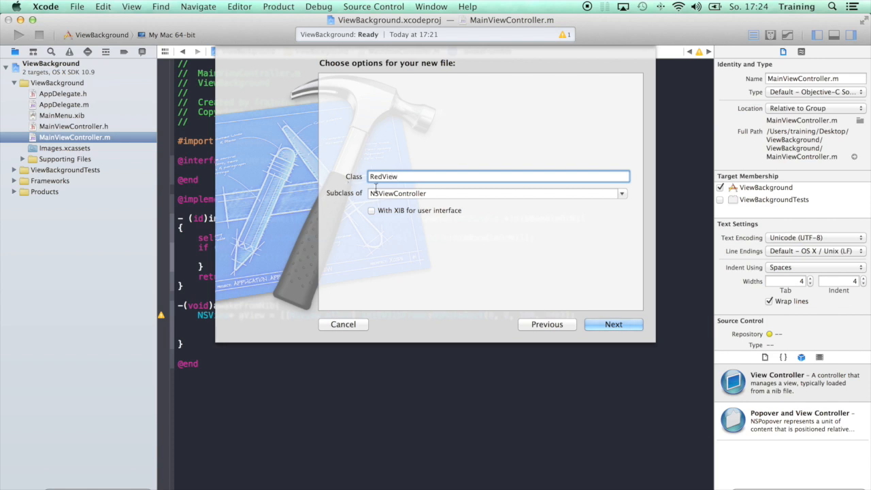
pyautogui.write('NSView')
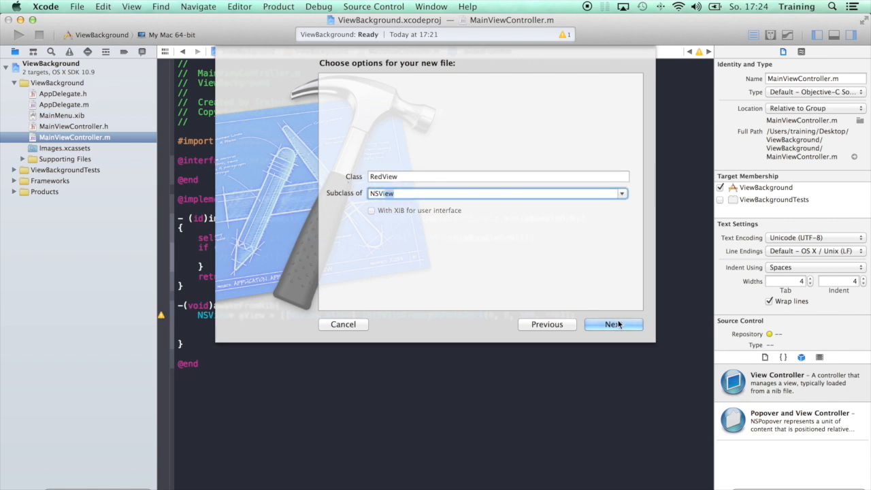
pyautogui.click(612, 324)
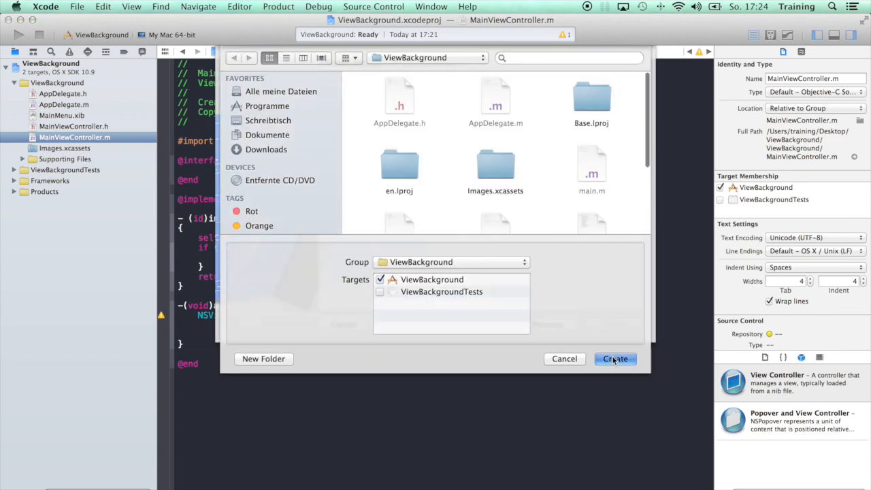
pyautogui.click(615, 358)
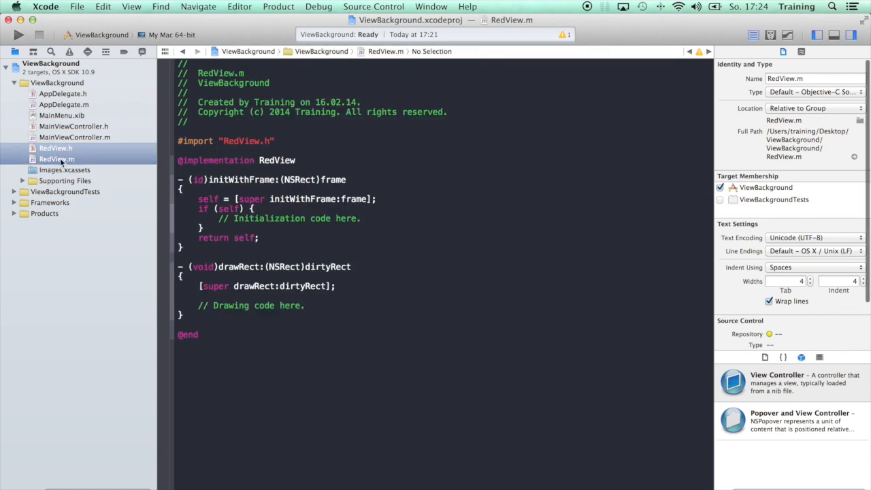
pyautogui.click(55, 148)
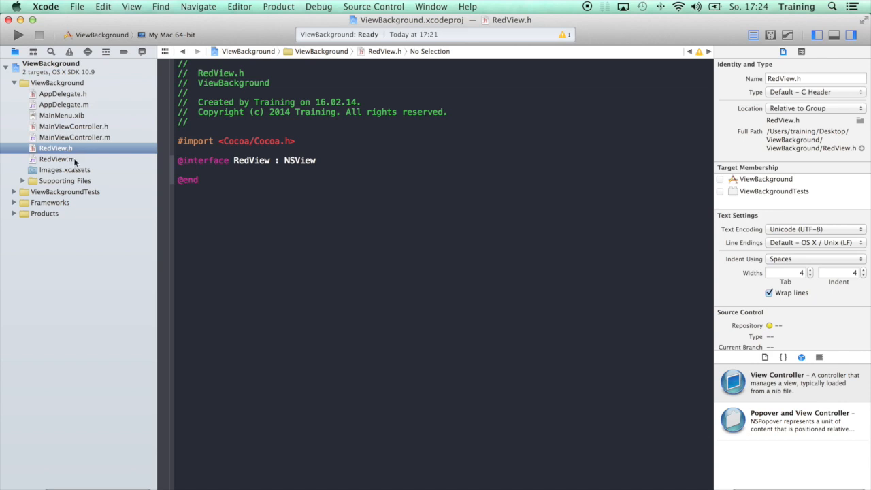
pyautogui.click(57, 159)
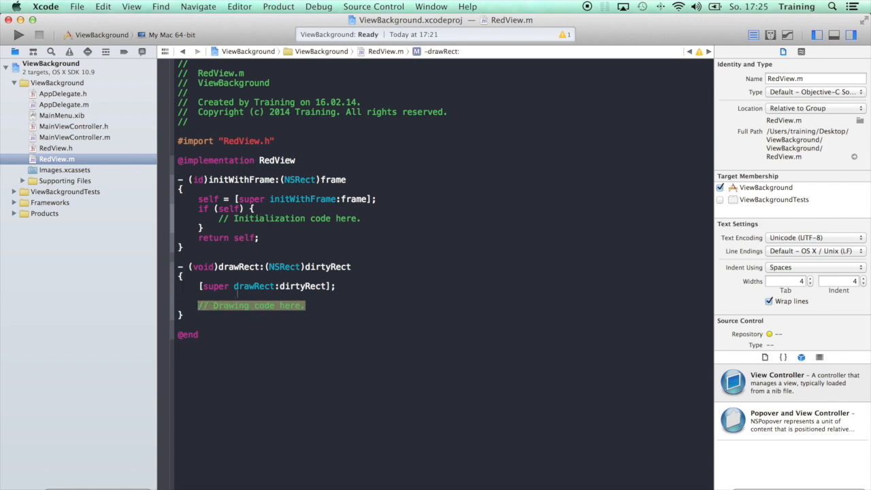
# Replace the drawRect placeholder with 'CGContextRef context = [[NSGraphicsContext currentContext] graphicsPort]'.
pyautogui.press('Delete')
pyautogui.write('CGContextRef')
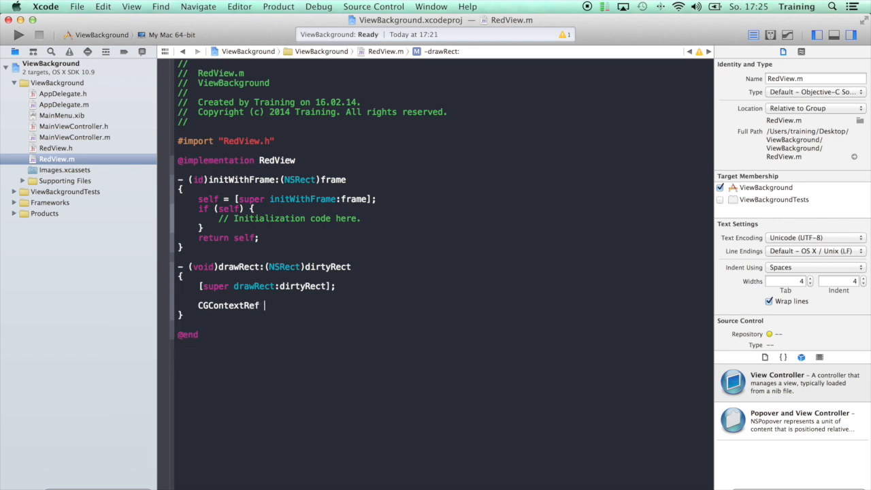
pyautogui.write('cont')
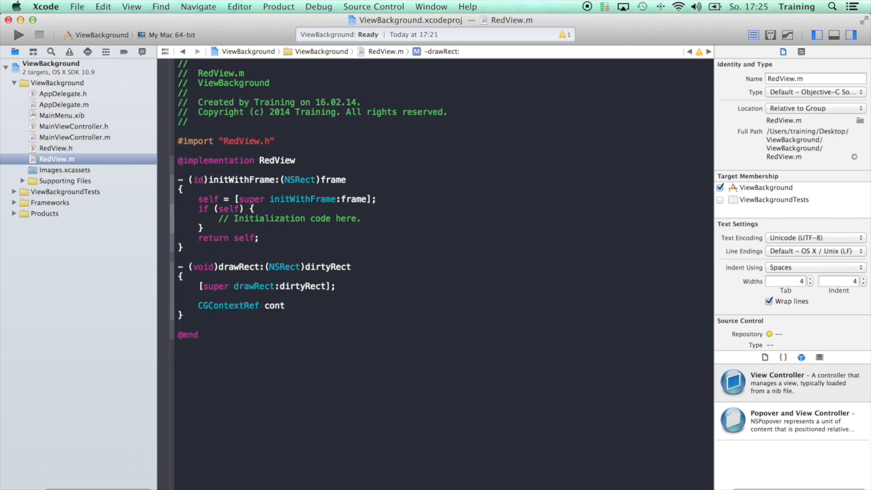
pyautogui.write('ext')
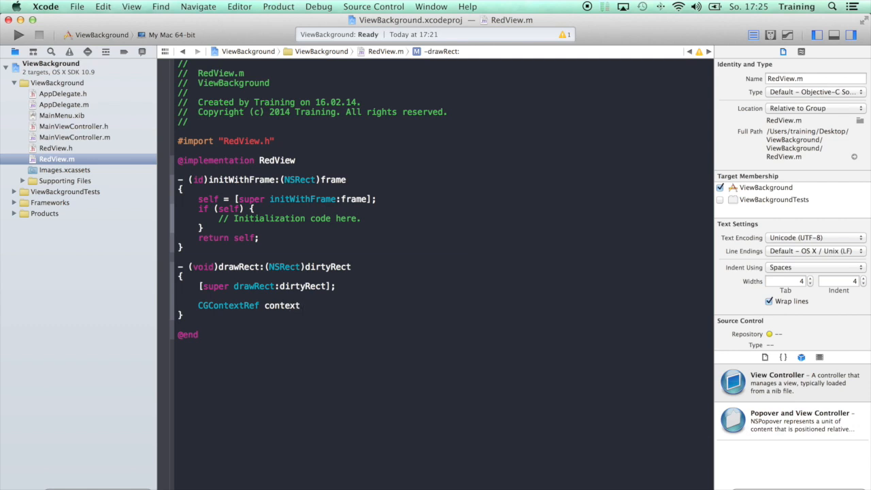
pyautogui.write('=')
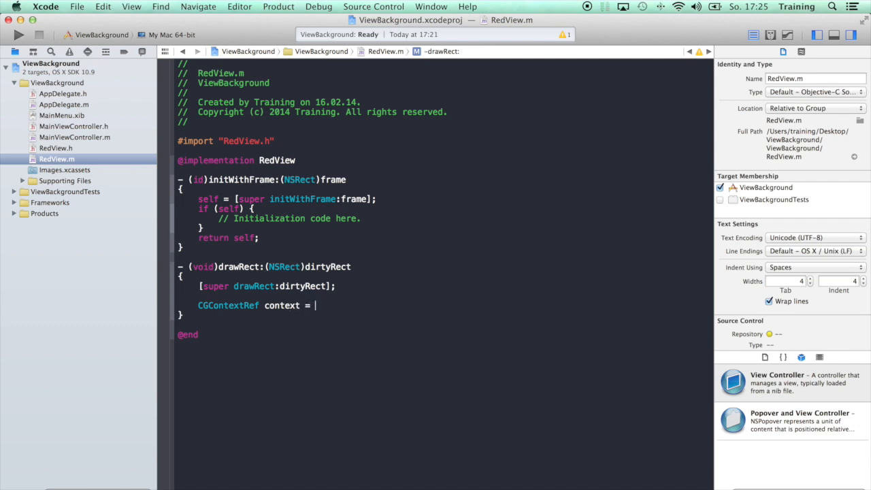
pyautogui.write('[NSGraphics')
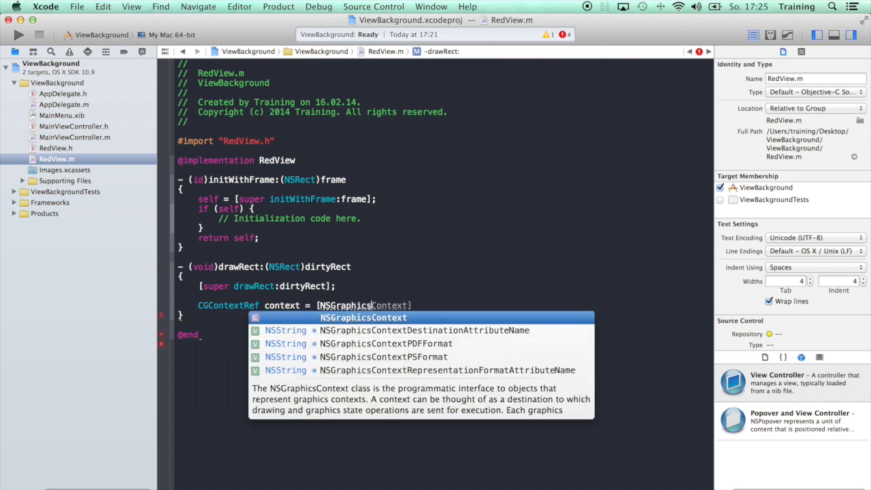
pyautogui.write('currentContext')
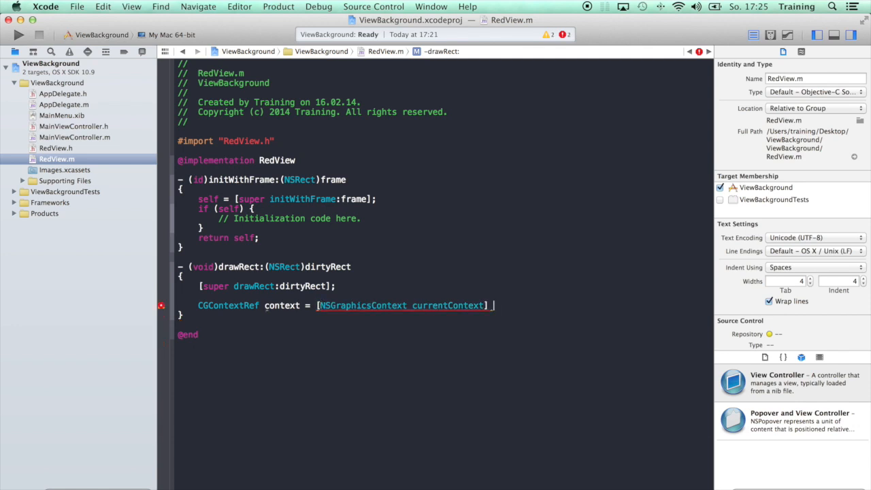
pyautogui.write('graphicsPort];')
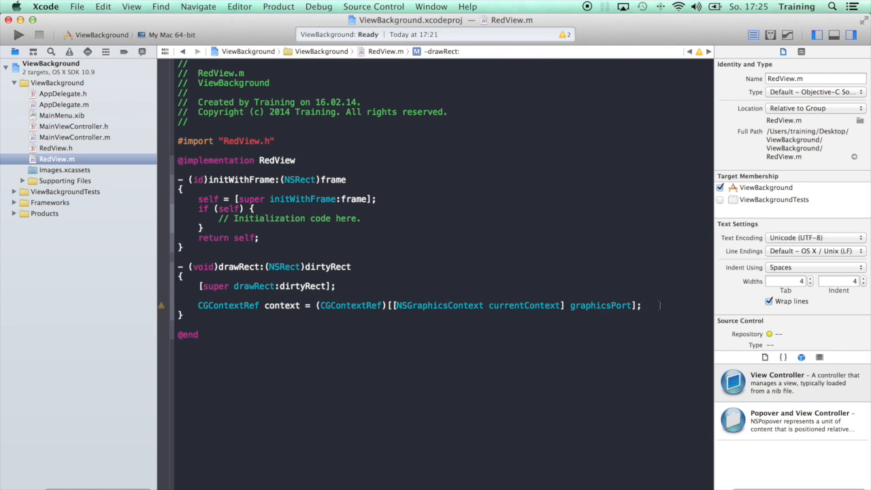
pyautogui.click(640, 305)
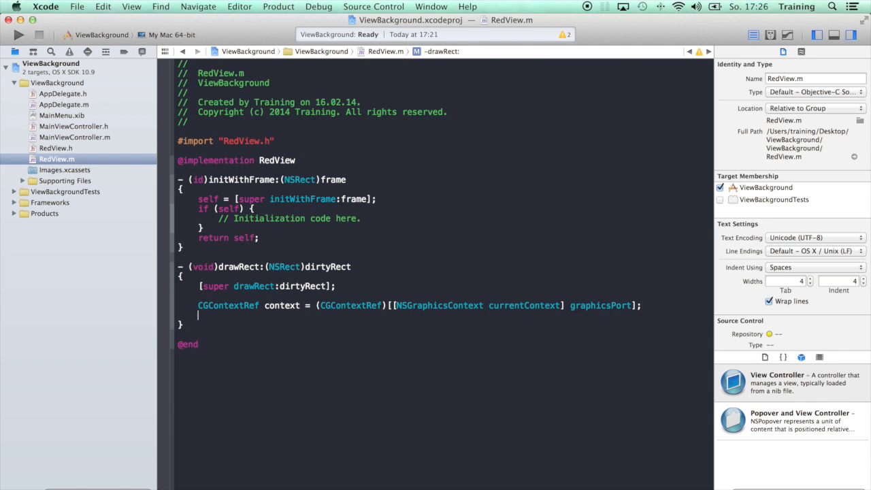
# Add CGContextSetRGBFillColor(context, 1, 0, 0, 1) to drawRect for an opaque red fill.
pyautogui.write('CGContextRef')
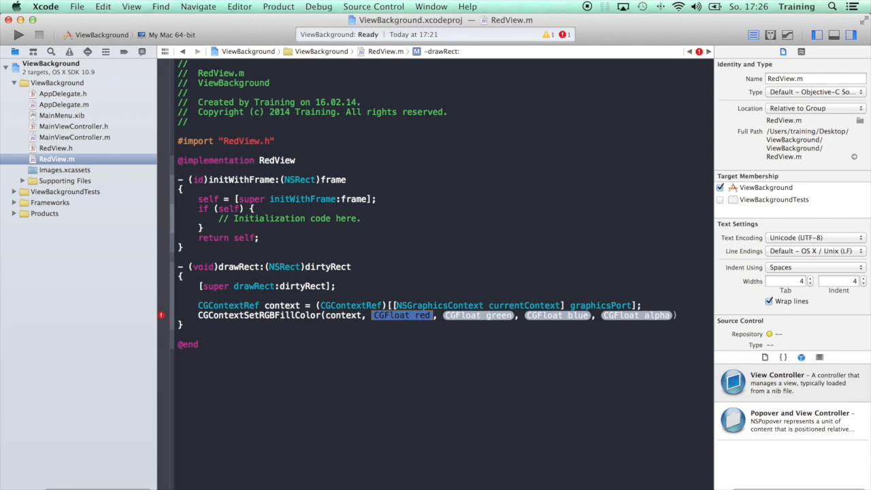
pyautogui.write('1')
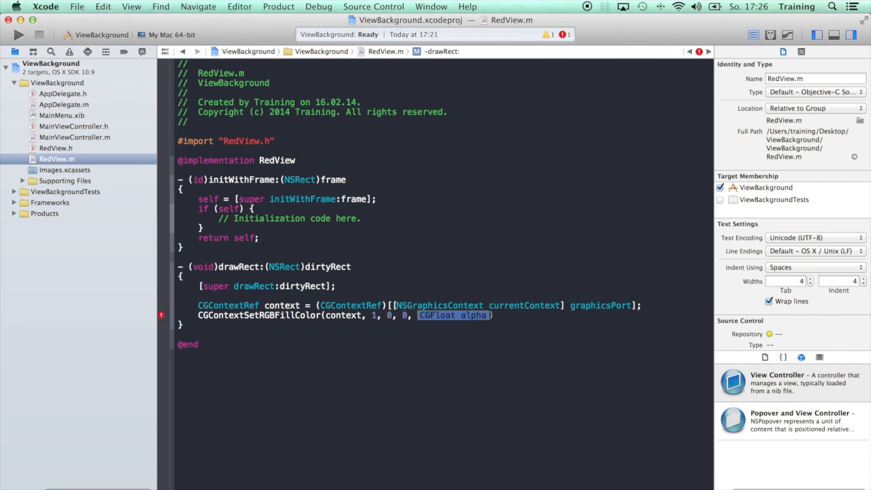
pyautogui.write('1')
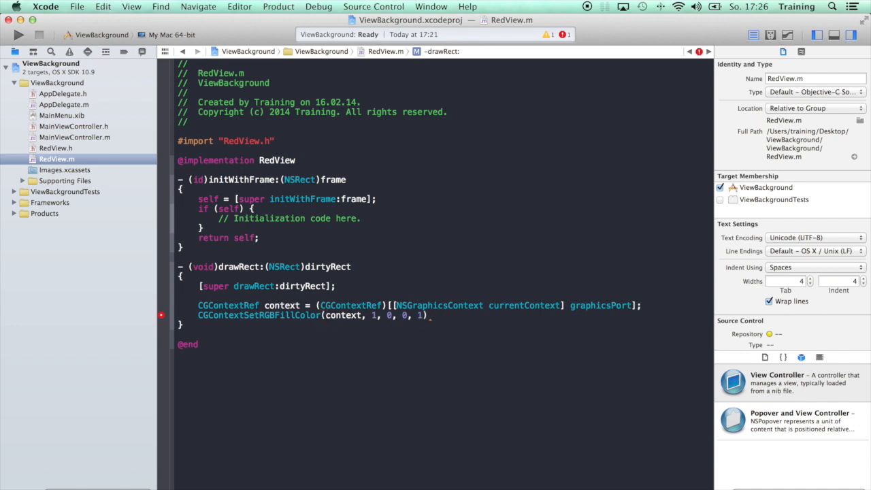
pyautogui.press('return')
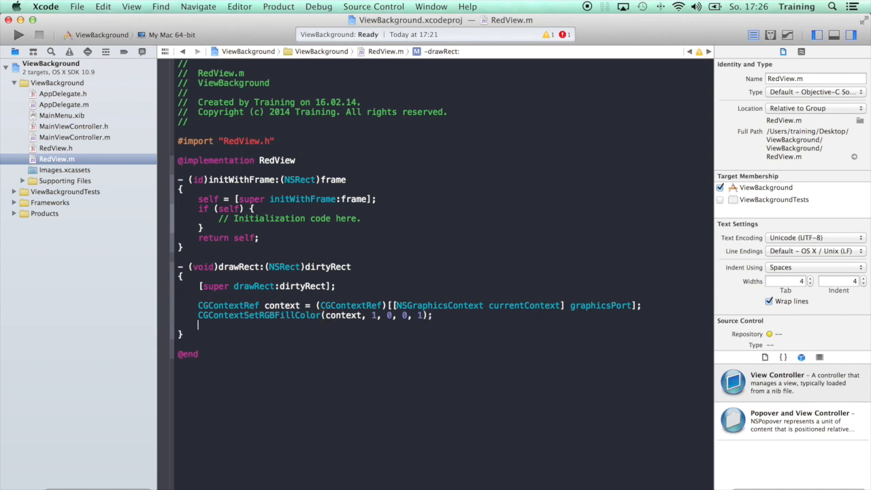
pyautogui.write('CGContextSetRGBFillColor')
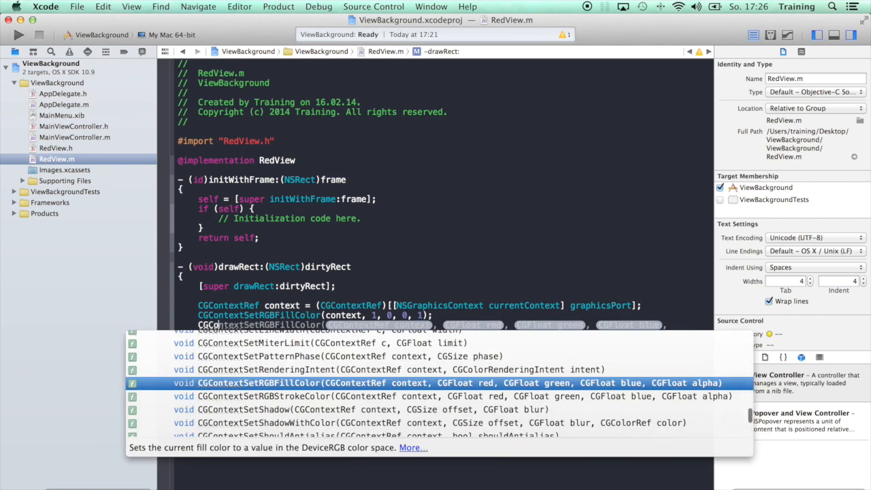
# Add CGContextFillRect(context, NSRectToCGRect(dirtyRect)) to drawRect, then open MainViewController.m.
pyautogui.write('CGContextFillRect(context, CGRect rect')
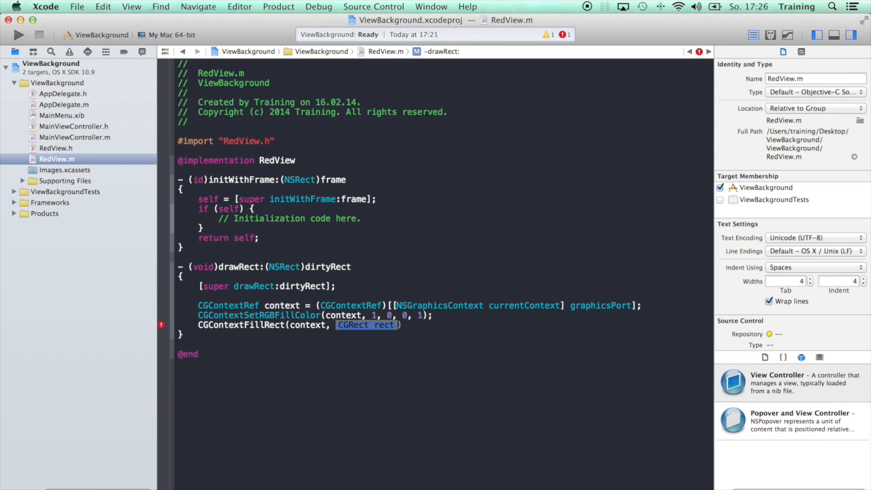
pyautogui.write('NSRectTo')
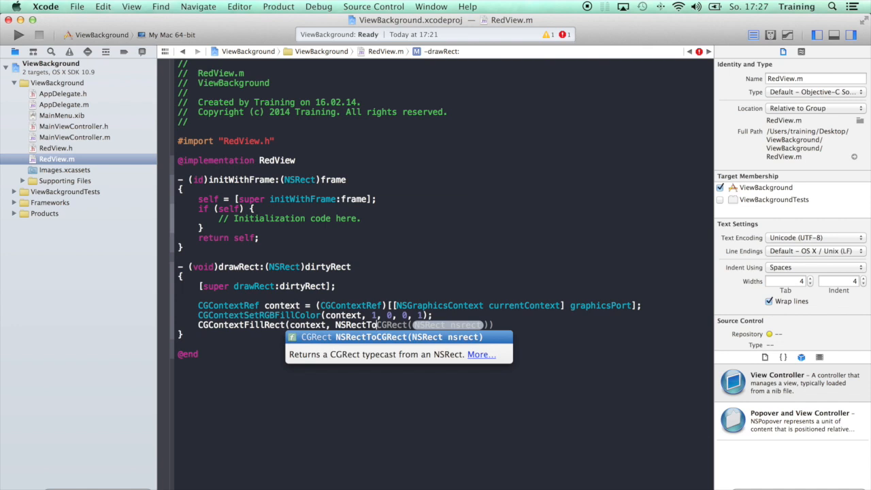
pyautogui.press('Return')
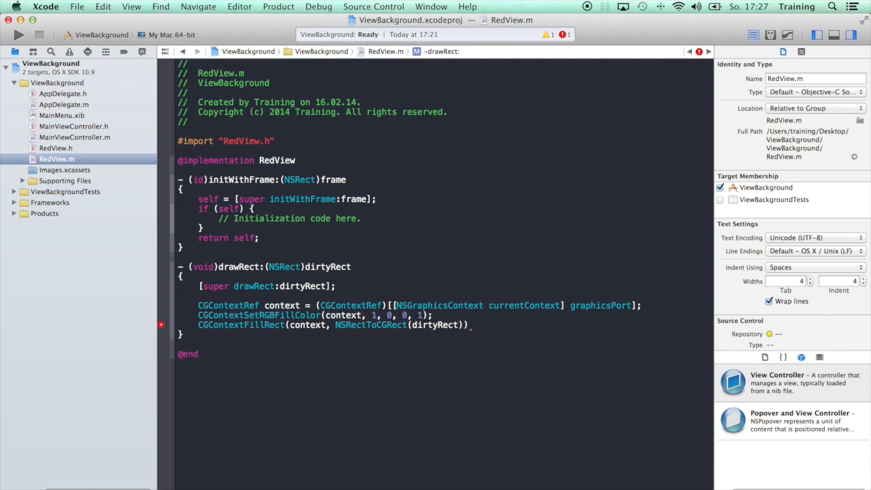
pyautogui.write(';')
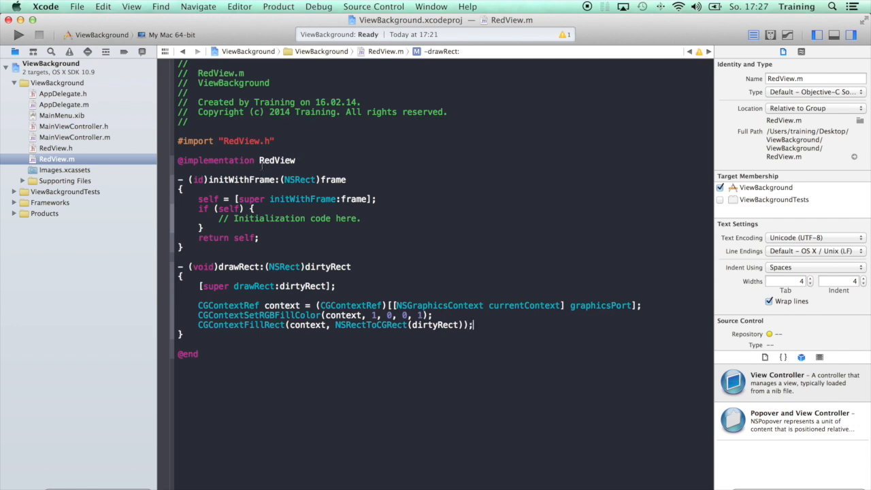
pyautogui.moveTo(69, 137)
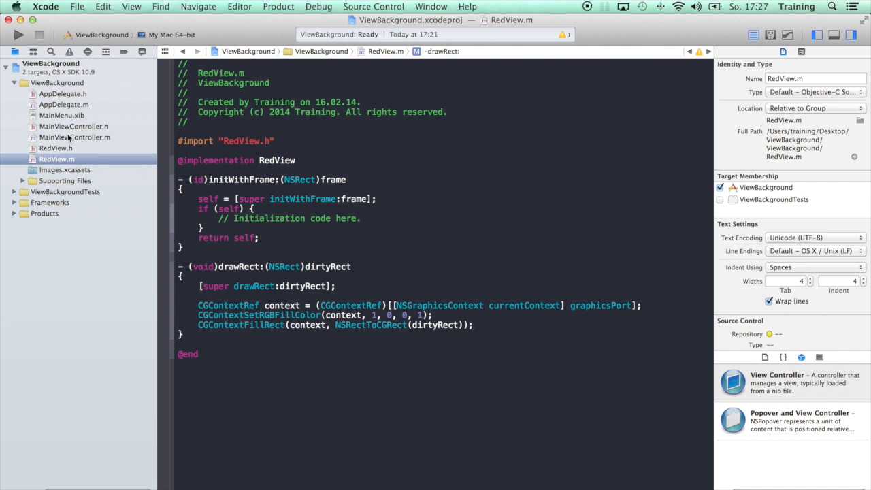
pyautogui.click(74, 137)
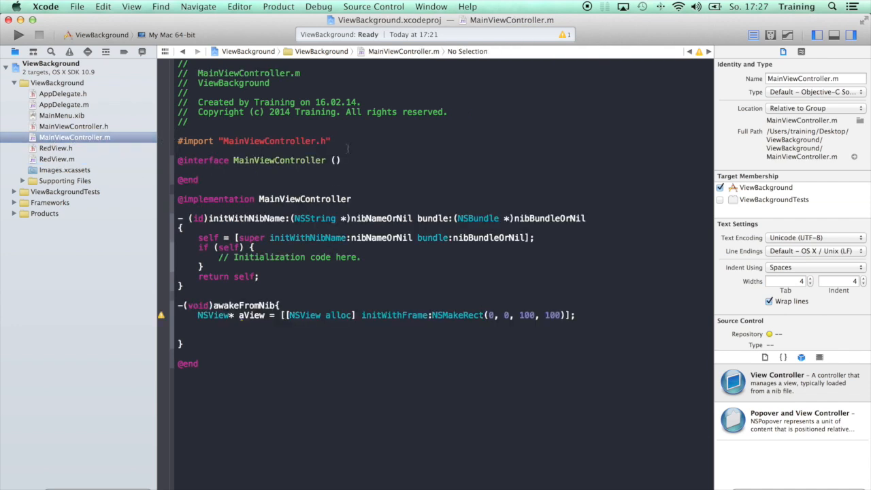
# Import RedView.h, retype aView from NSView to RedView, and add it to self.view.
pyautogui.write('#import "header"')
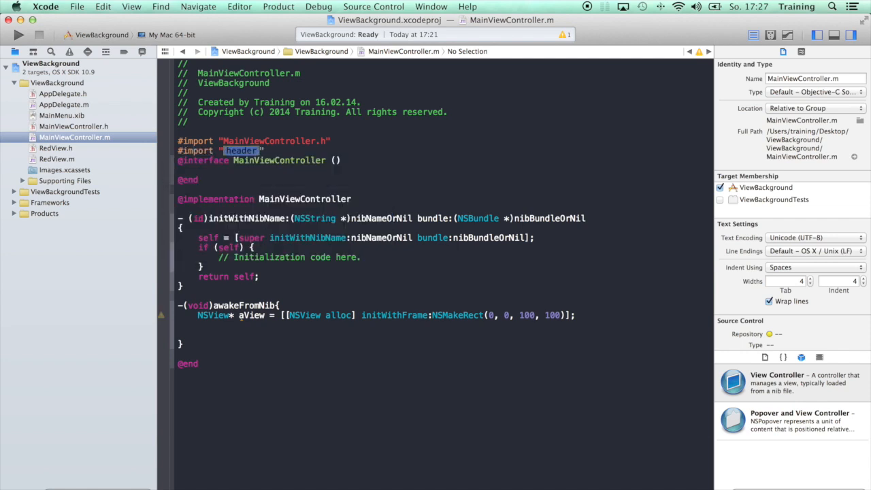
pyautogui.write('RedView.h')
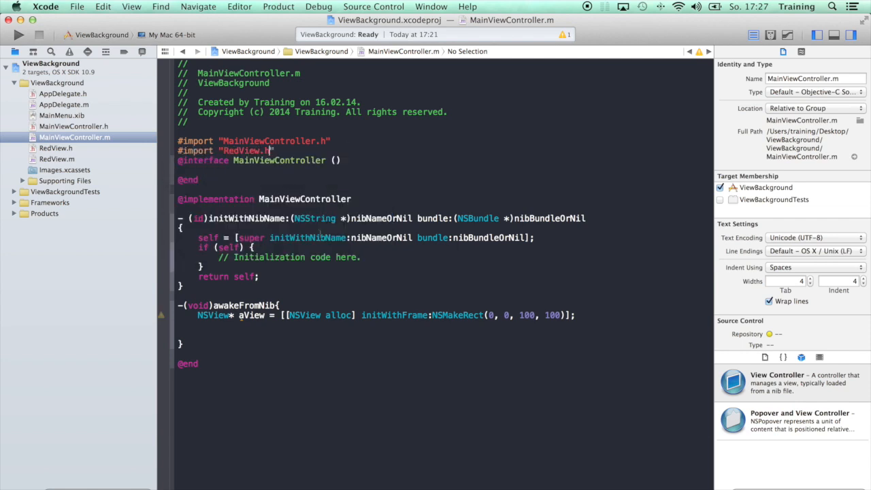
pyautogui.doubleClick(211, 315)
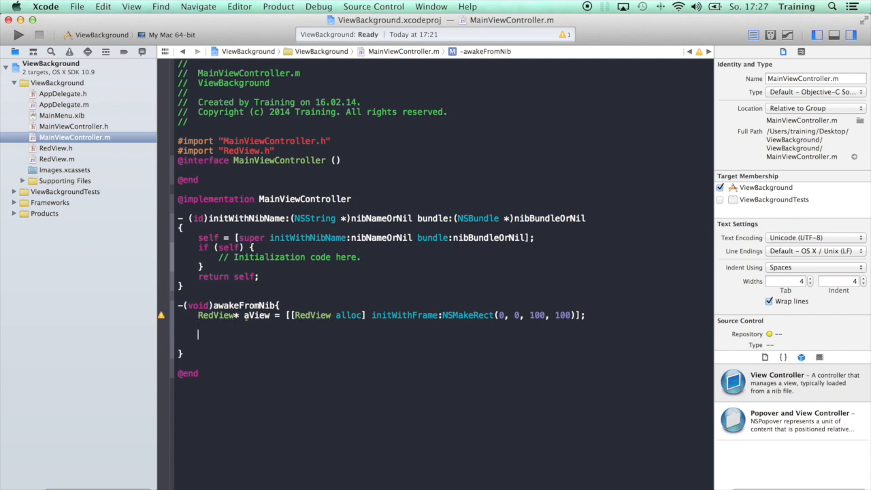
pyautogui.write('self.alloc')
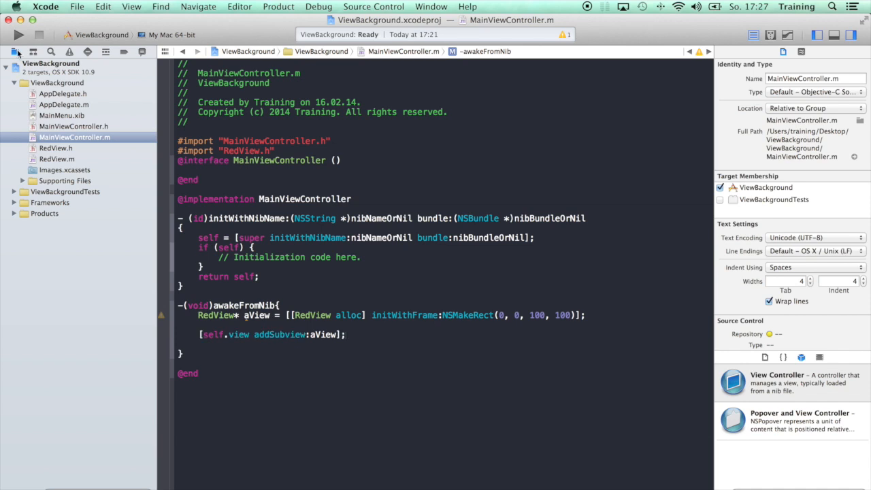
# Build and run ViewBackground to show the red 100x100 RedView square at lower left.
pyautogui.click(18, 35)
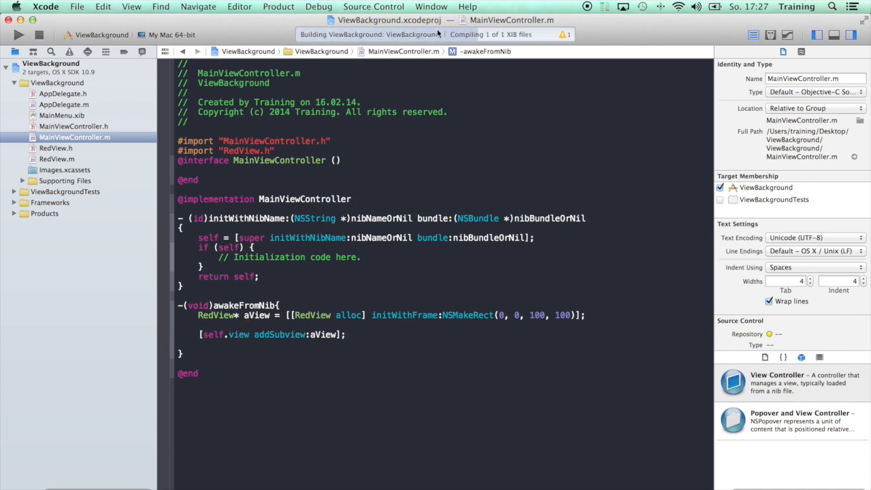
pyautogui.click(19, 35)
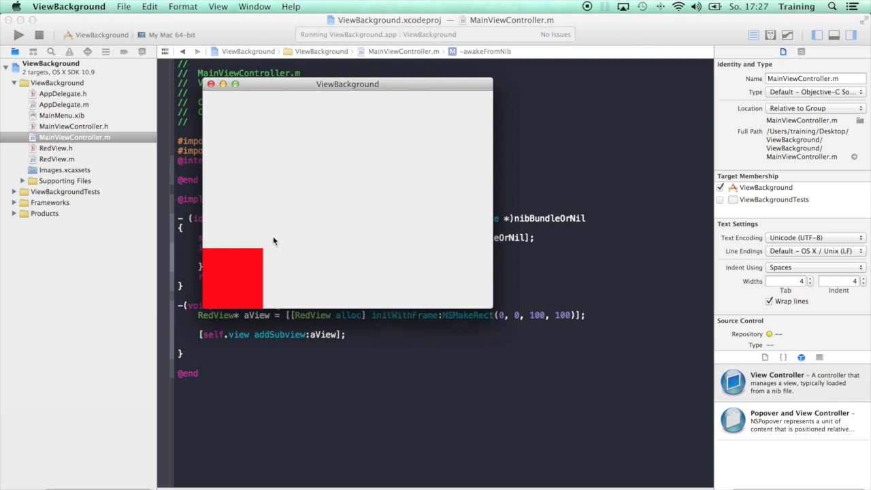
pyautogui.moveTo(237, 266)
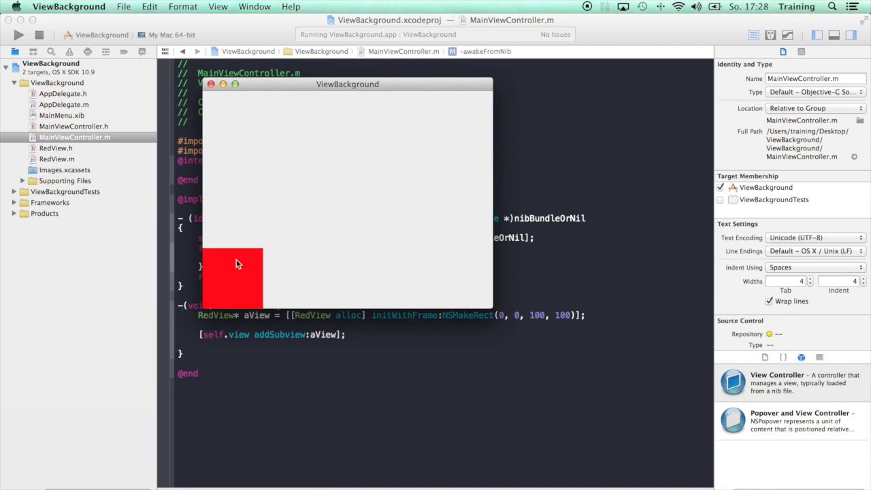
pyautogui.moveTo(238, 265)
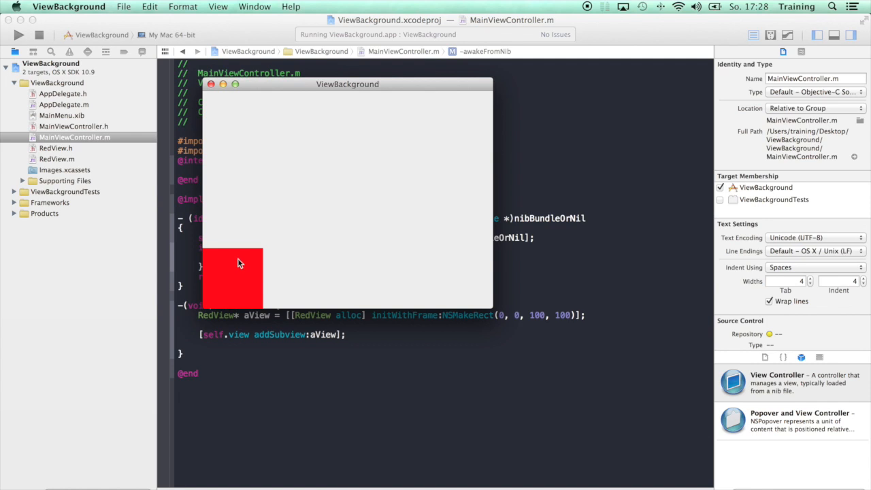
pyautogui.moveTo(268, 200)
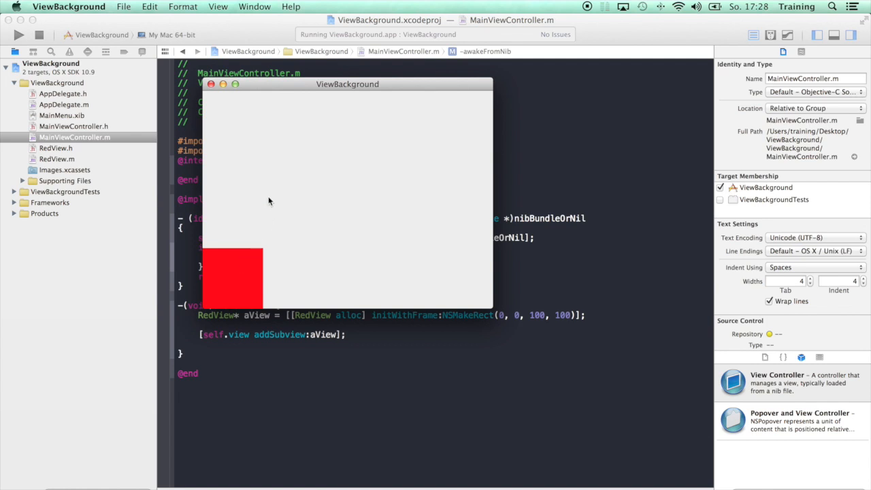